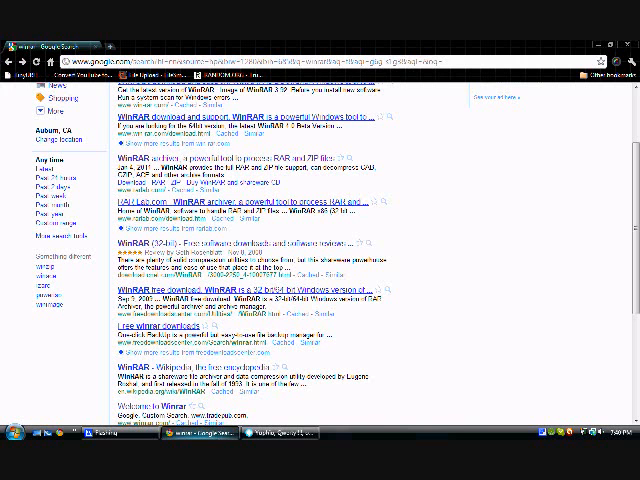
mouse_move(445, 273)
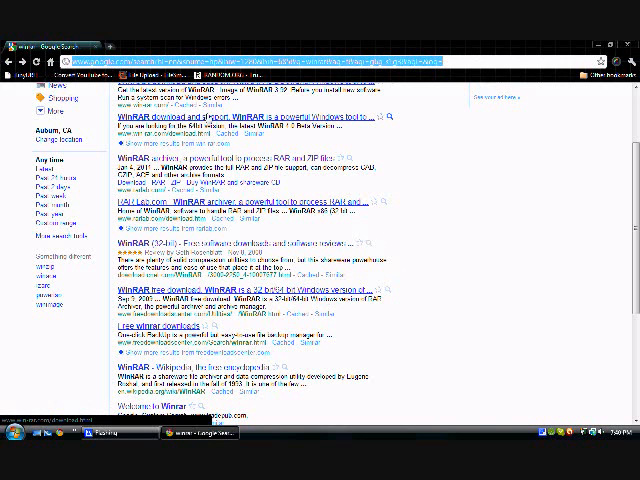
- Leave the WinRAR search results and go back to the empty Google homepage
scroll("up", 3)
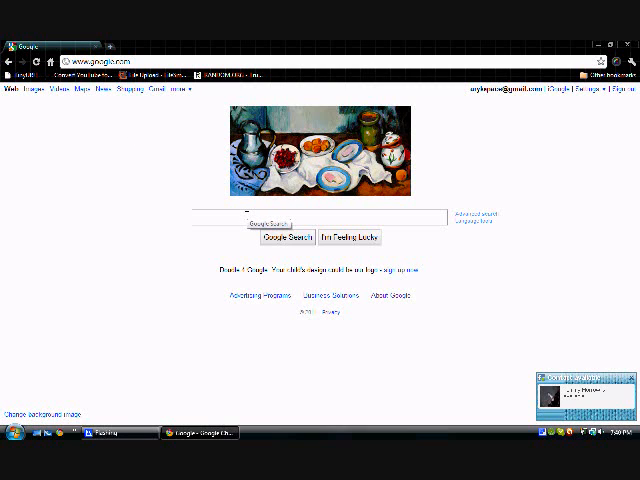
- Search Google for 'download winrar' and open the CNET WinRAR (32-bit) 3.93 page
type("down")
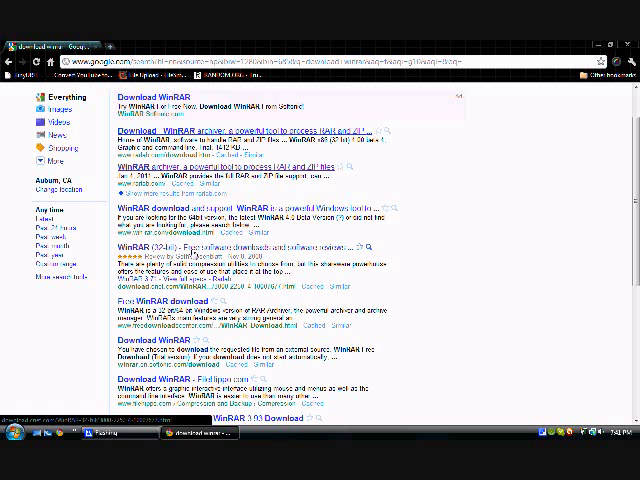
scroll("down", 3)
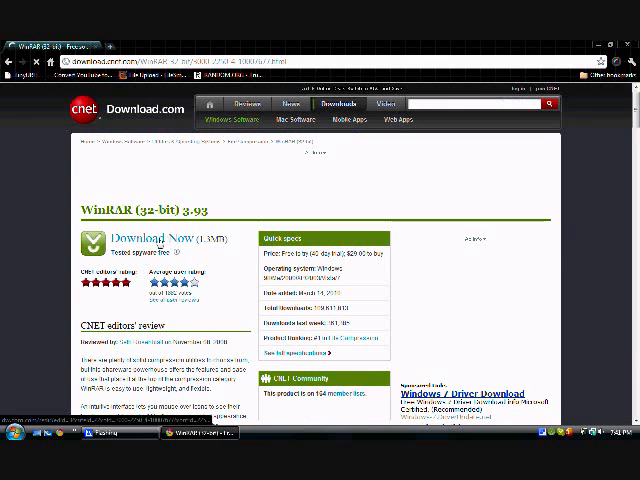
- Download the WinRAR 3.93 installer from CNET, saving it to Downloads
left_click(153, 238)
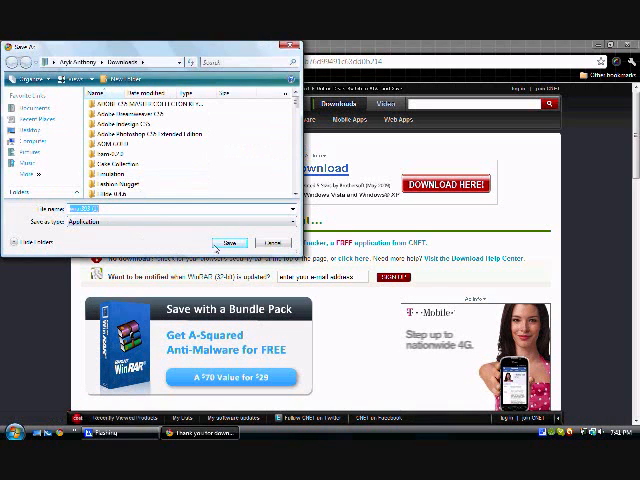
left_click(230, 241)
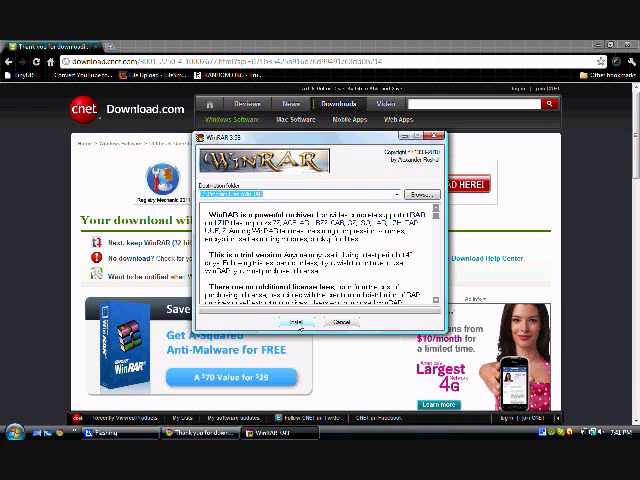
- Install WinRAR 3.93, accepting the default associations and shell integration settings
left_click(291, 320)
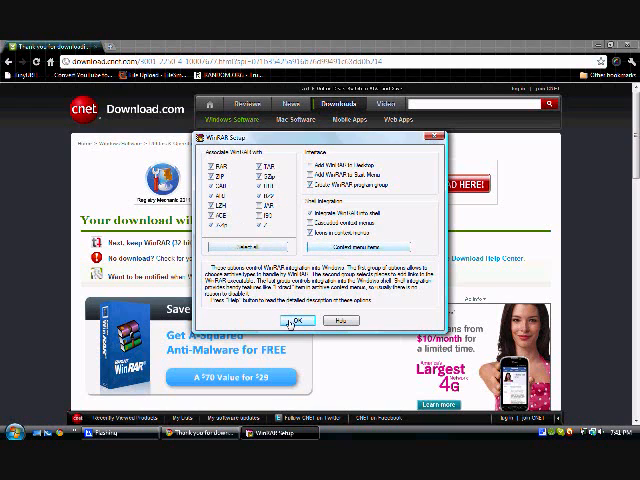
left_click(293, 320)
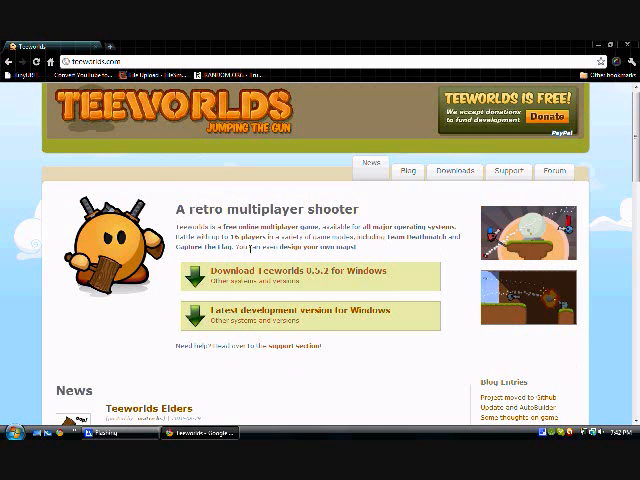
mouse_move(249, 273)
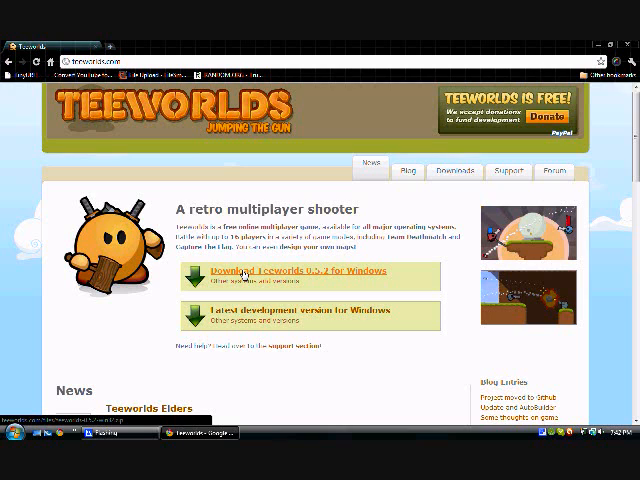
- Download 'Teeworlds 0.5.2 for Windows' from teeworlds.com and confirm the download
left_click(295, 271)
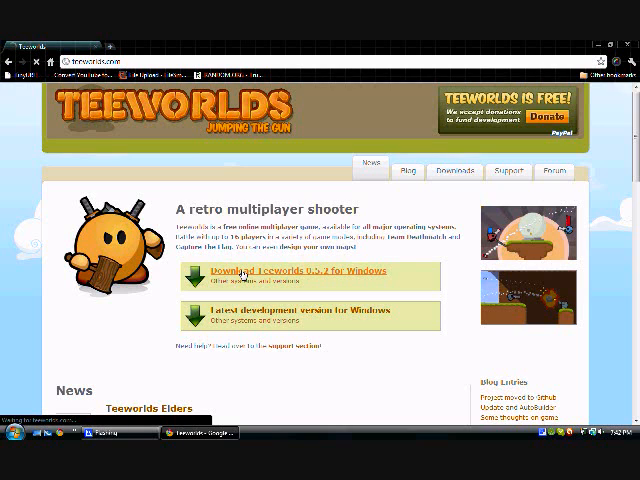
left_click(287, 271)
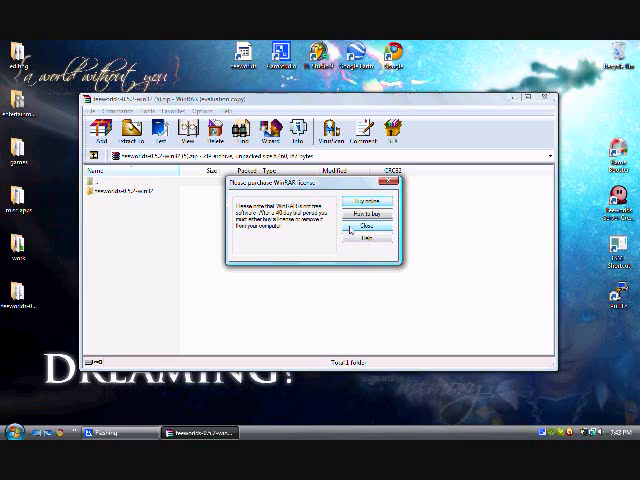
- Close the WinRAR license reminder and select the teeworlds folder in the archive
left_click(362, 230)
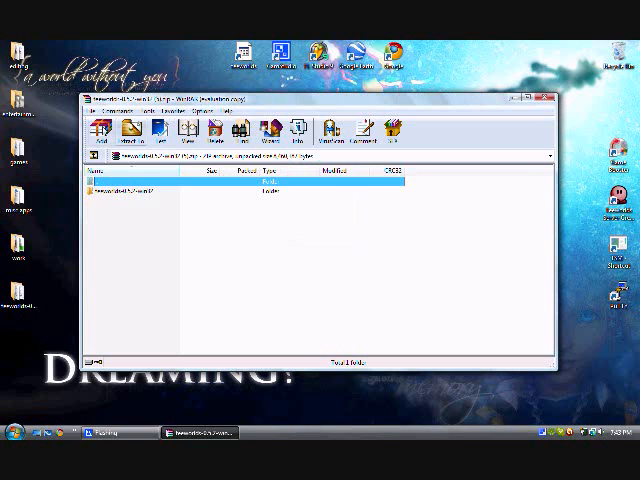
left_click(140, 196)
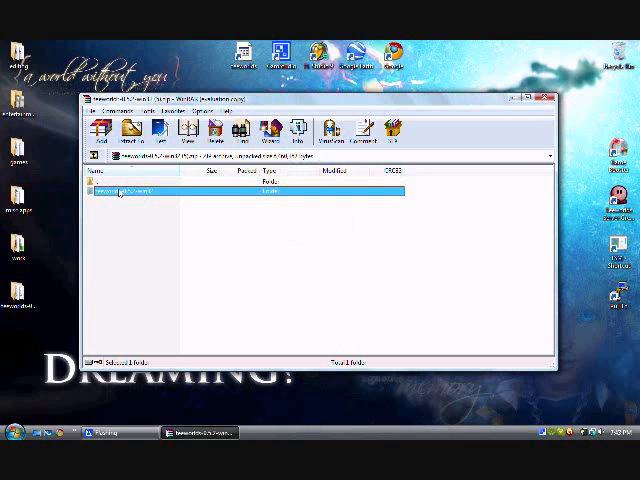
mouse_move(135, 197)
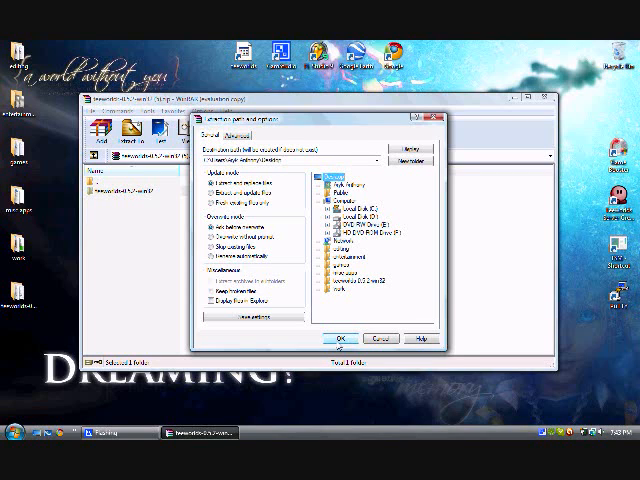
- Extract the teeworlds folder to the desktop, answering Yes to All on file replacement
left_click(341, 337)
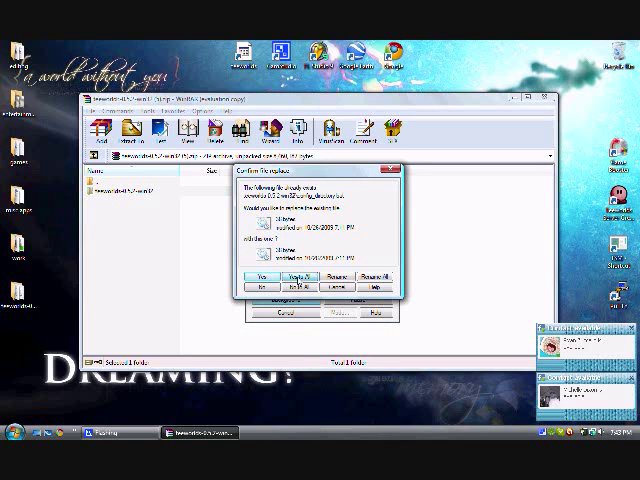
left_click(261, 276)
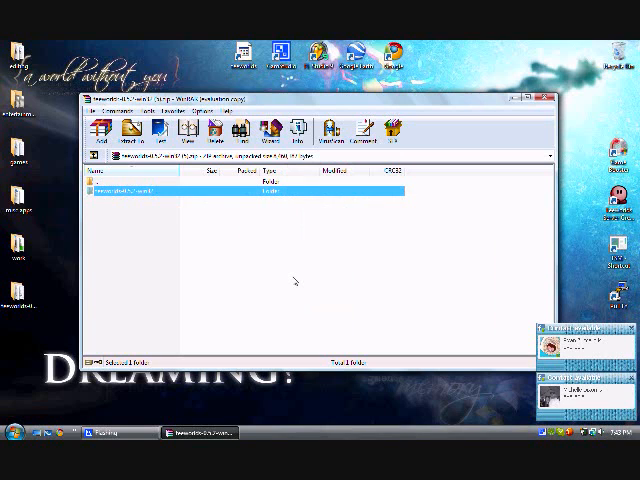
left_click(550, 97)
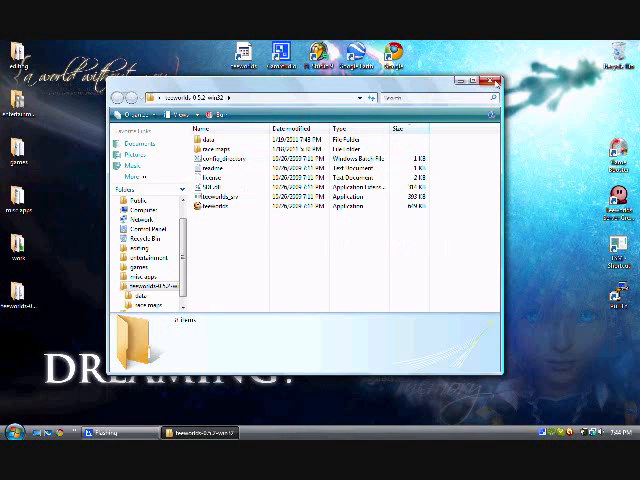
- Close the teeworlds-0.5.2-win32 Explorer window
left_click(498, 80)
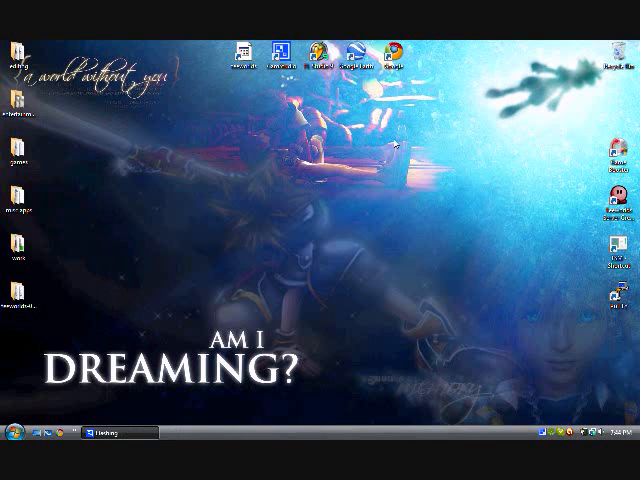